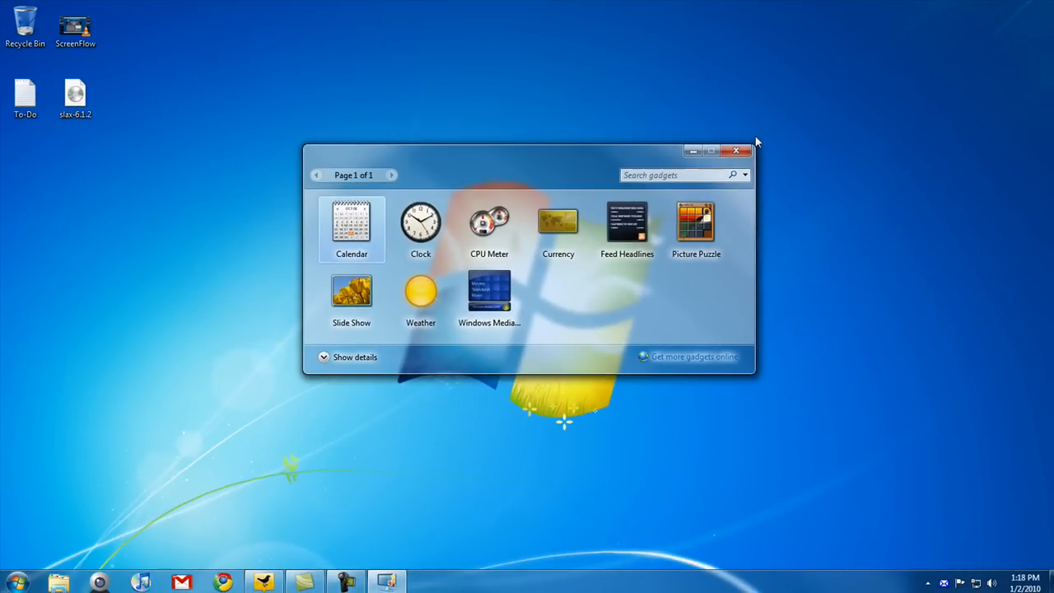
- Close the Desktop Gadgets gallery window to leave a clean desktop
{"action": "left_click", "coordinate": [736, 151]}
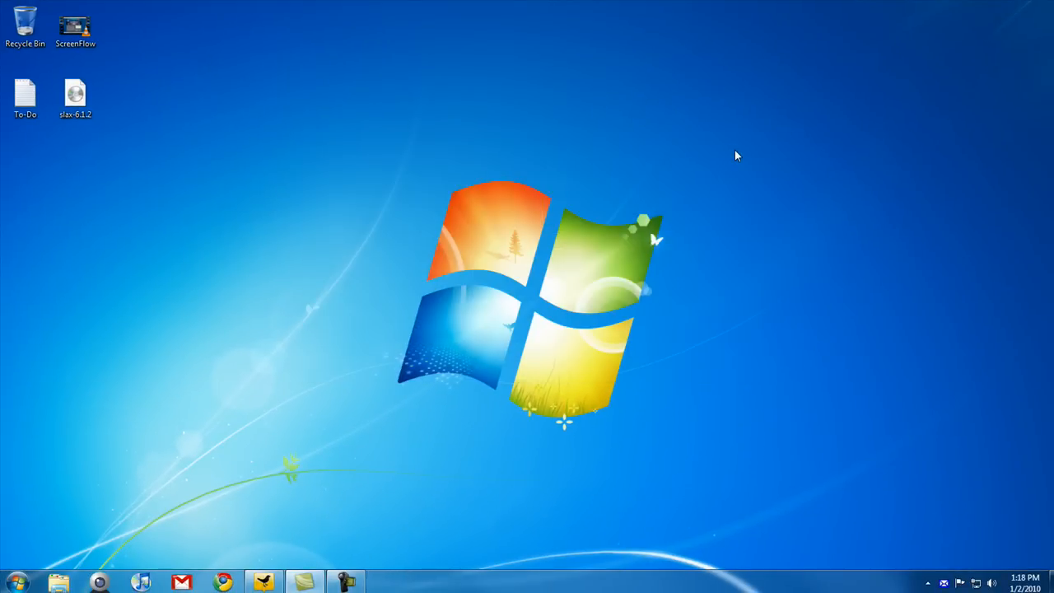
{"action": "mouse_move", "coordinate": [743, 154]}
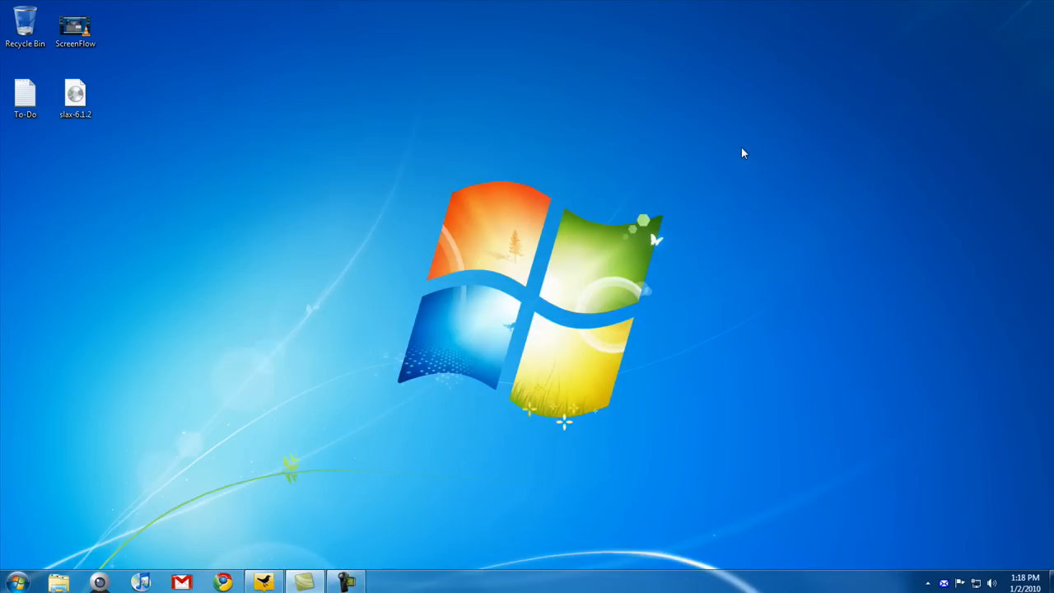
{"action": "mouse_move", "coordinate": [282, 427]}
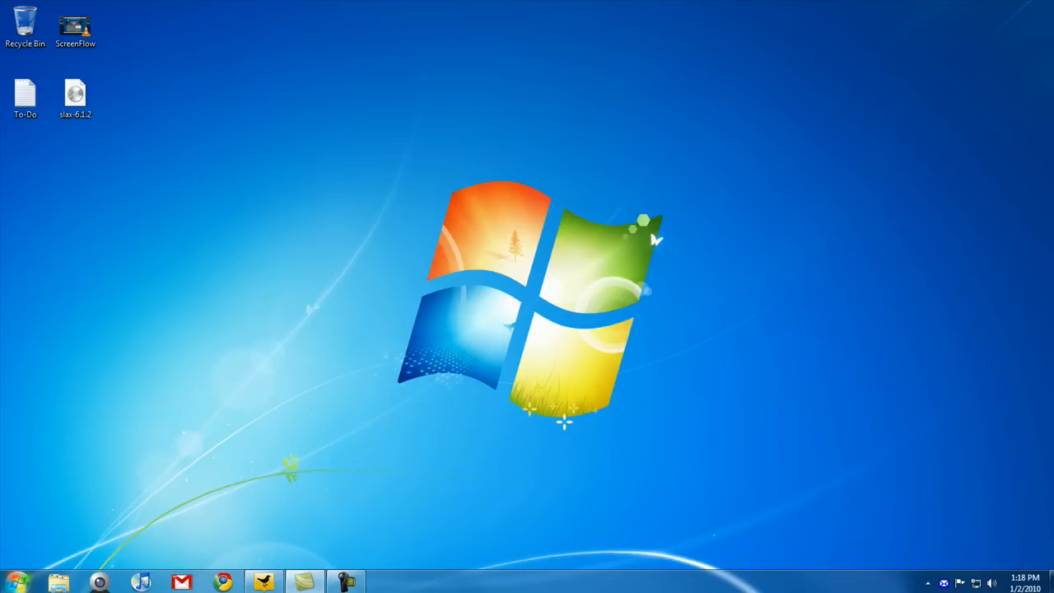
{"action": "mouse_move", "coordinate": [476, 294]}
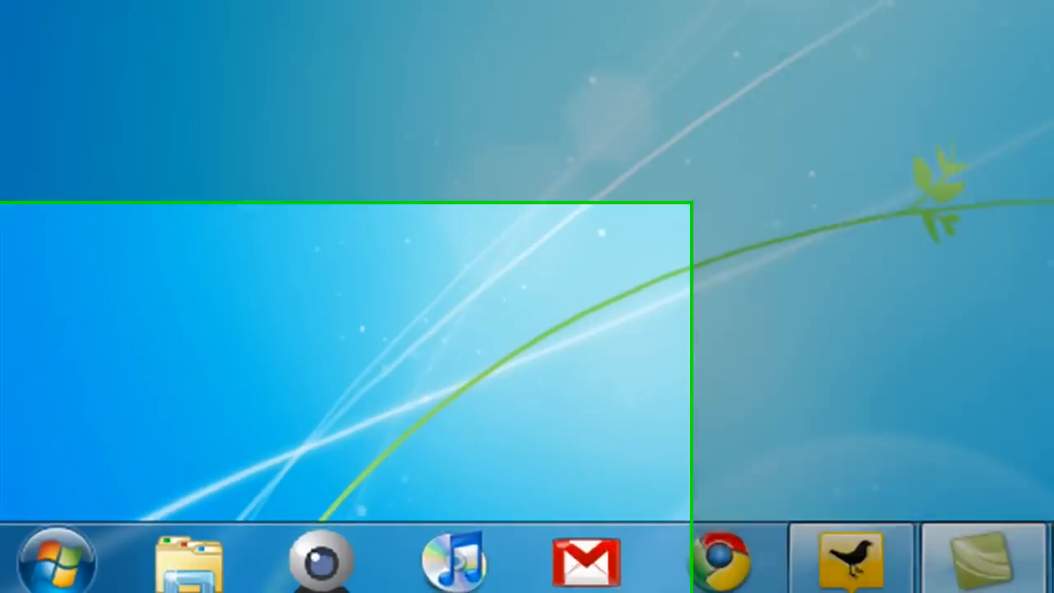
- Launch Sticky Notes via Start search and write 'Grocery List' and 'To DO List' in the note
{"action": "type", "text": "sticky"}
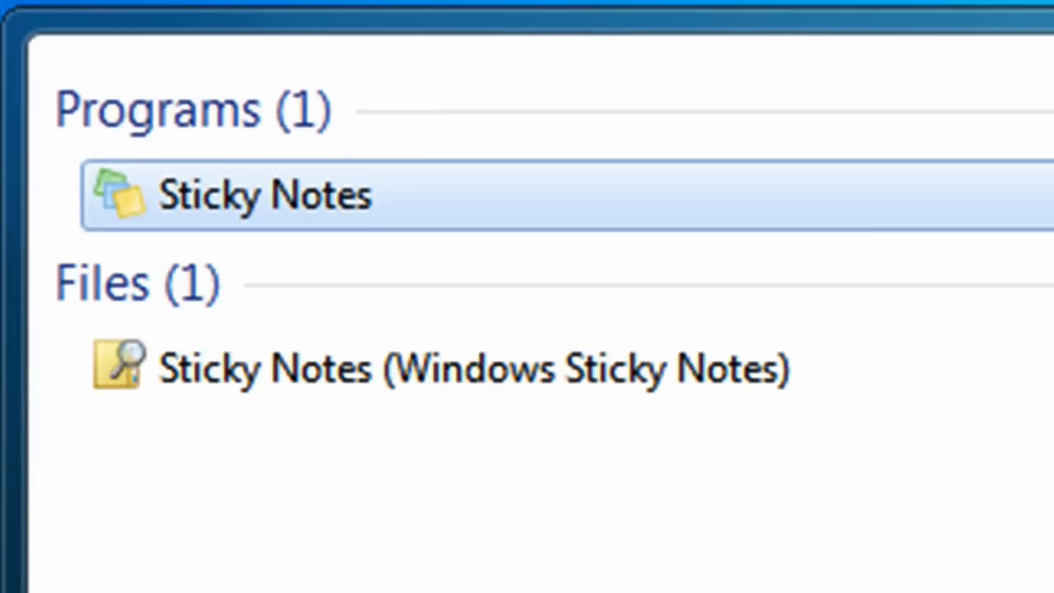
{"action": "left_click", "coordinate": [264, 193]}
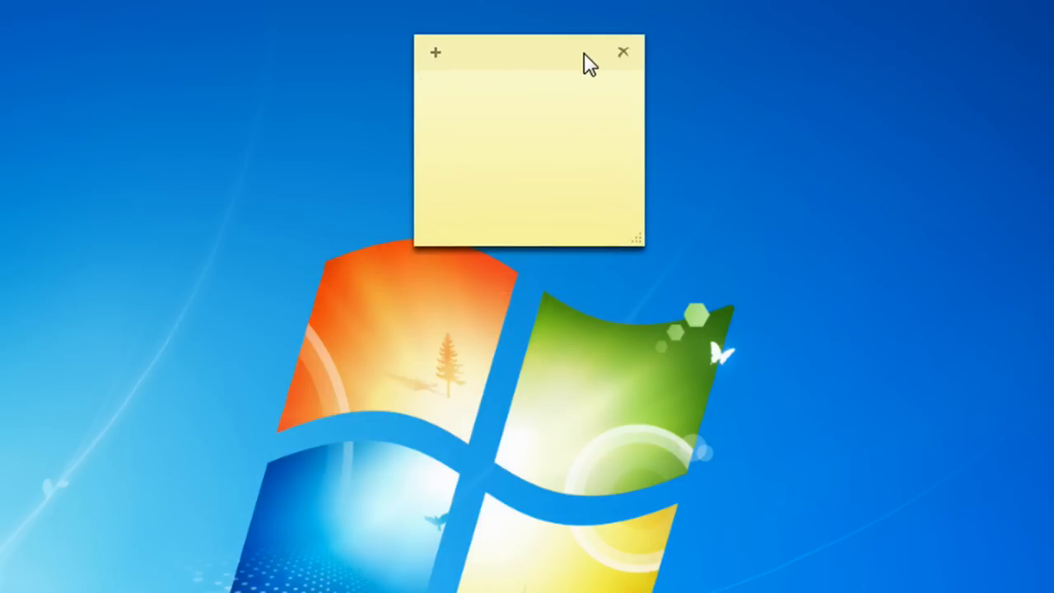
{"action": "type", "text": "Grocery List"}
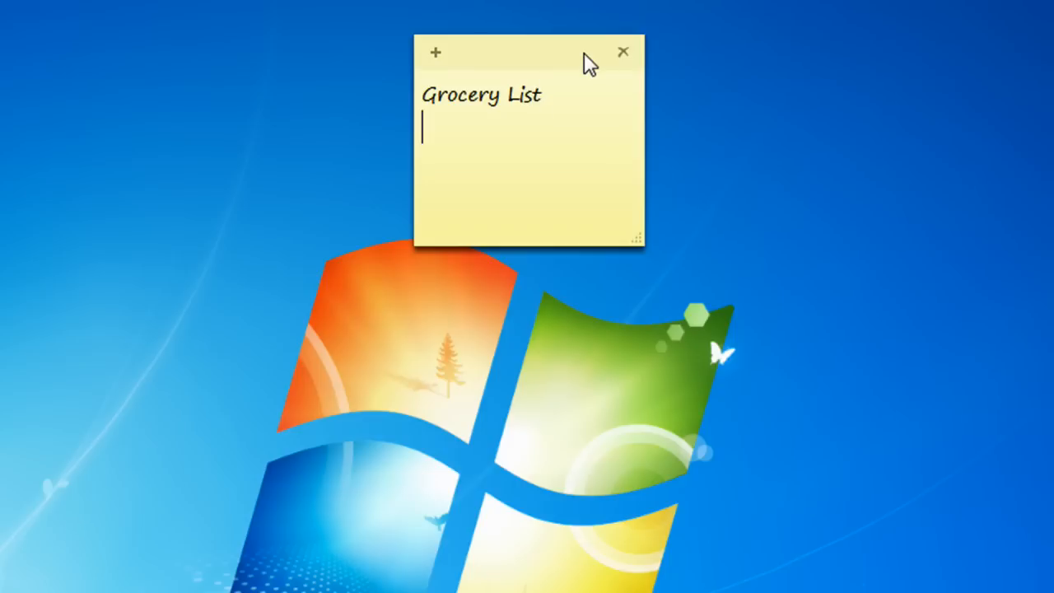
{"action": "type", "text": "To DO L"}
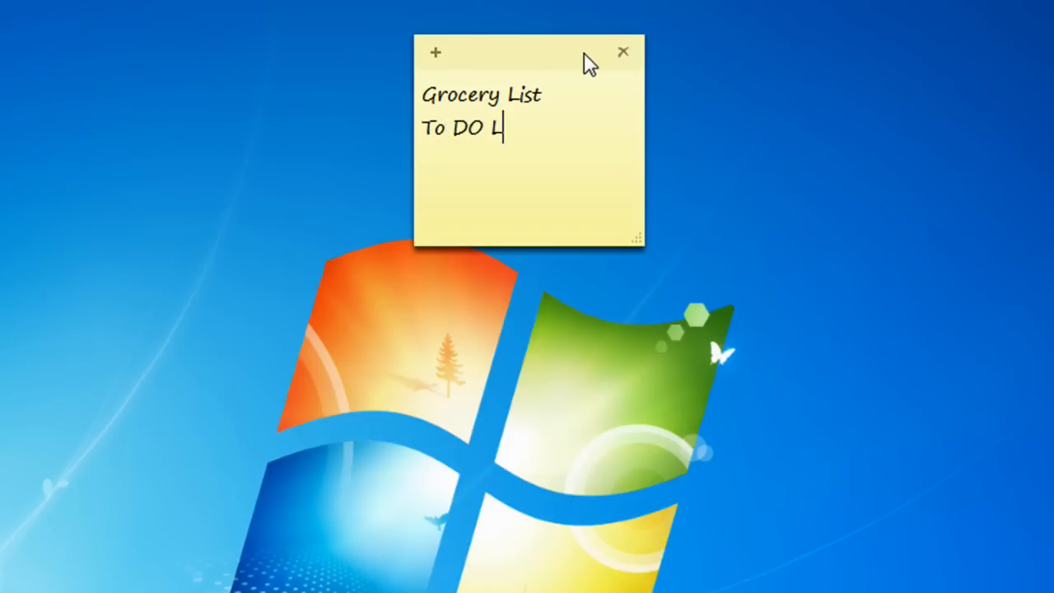
{"action": "type", "text": "ist"}
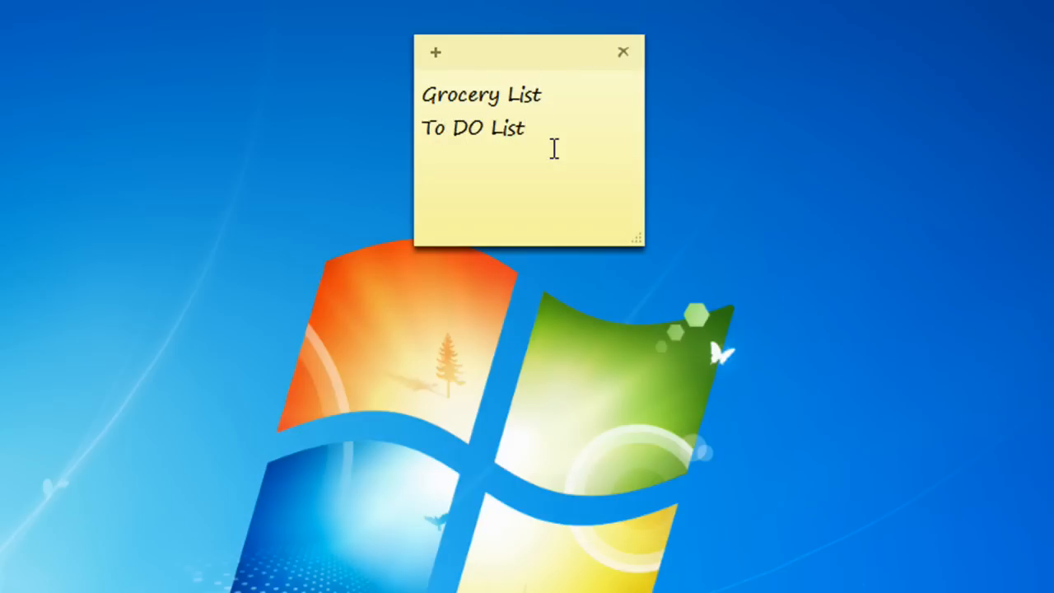
- Recolor the Grocery List note blue from its context menu
{"action": "right_click", "coordinate": [555, 150]}
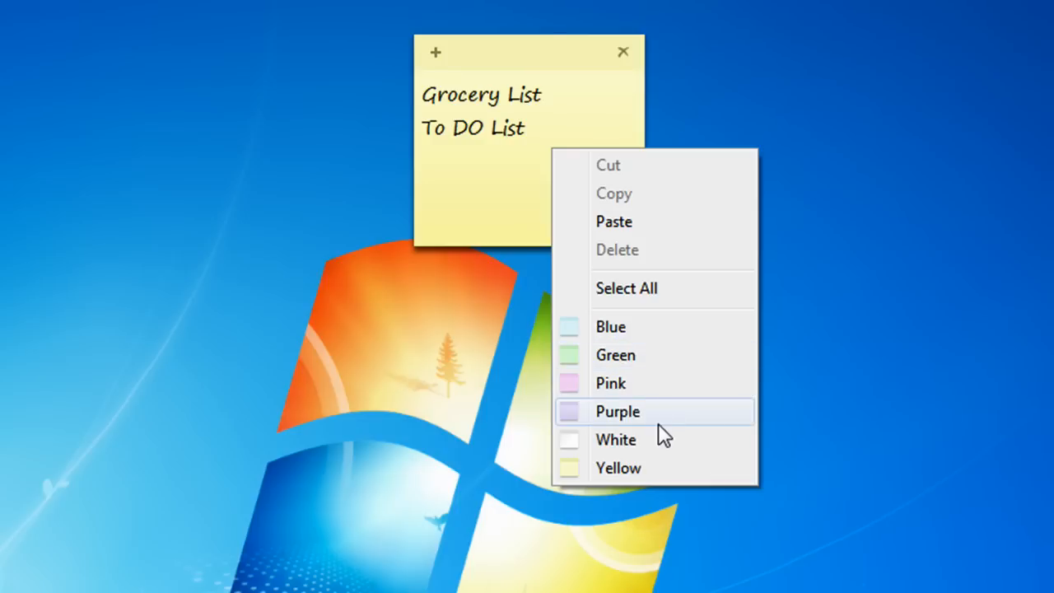
{"action": "left_click", "coordinate": [611, 327]}
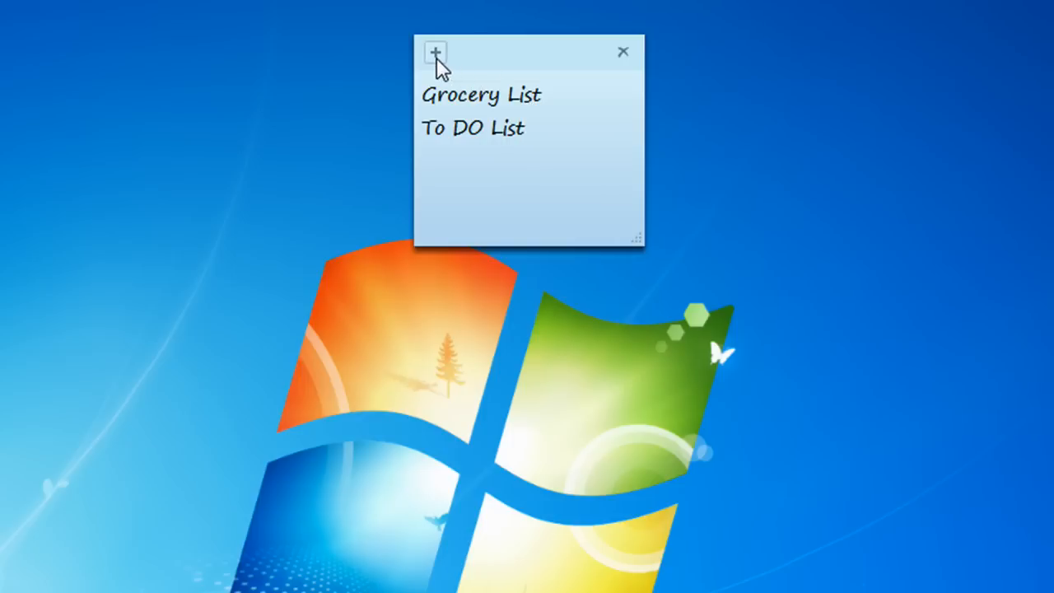
- Add a new blank note beside the list note and color it yellow
{"action": "left_click", "coordinate": [435, 52]}
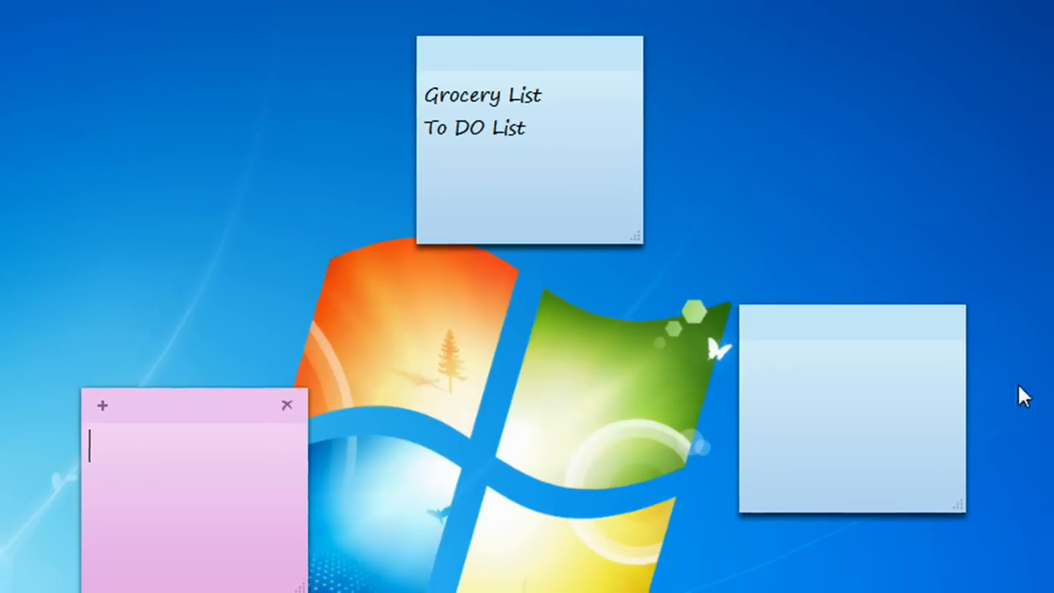
{"action": "right_click", "coordinate": [725, 272]}
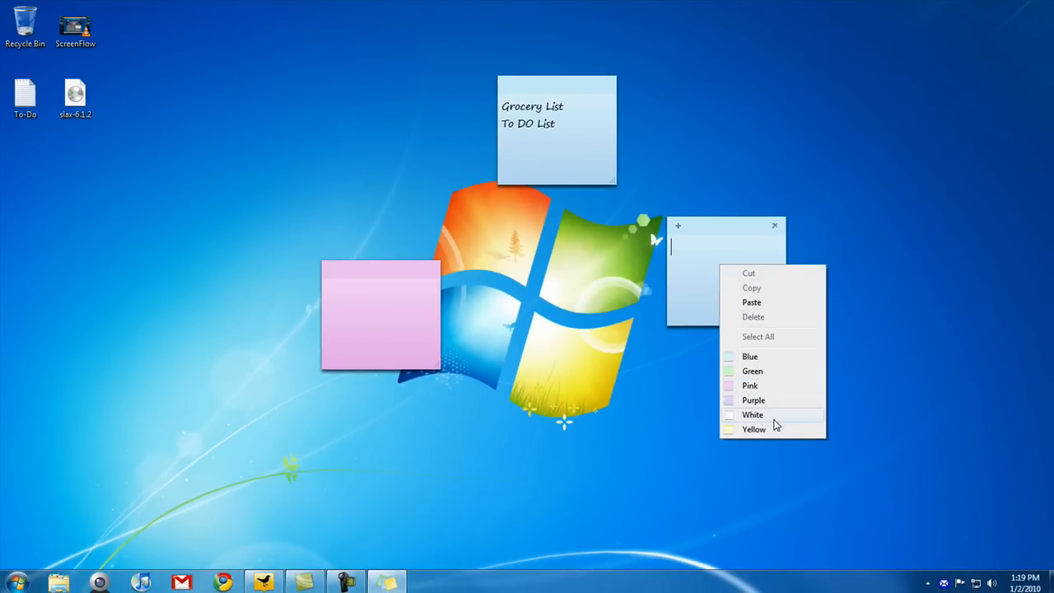
{"action": "left_click", "coordinate": [753, 429]}
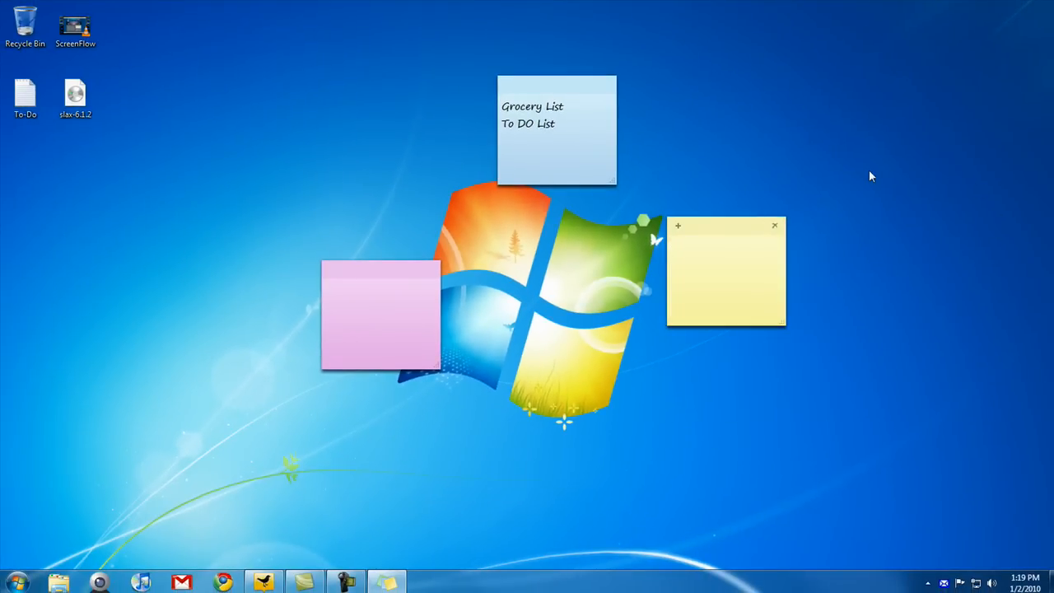
{"action": "mouse_move", "coordinate": [290, 201]}
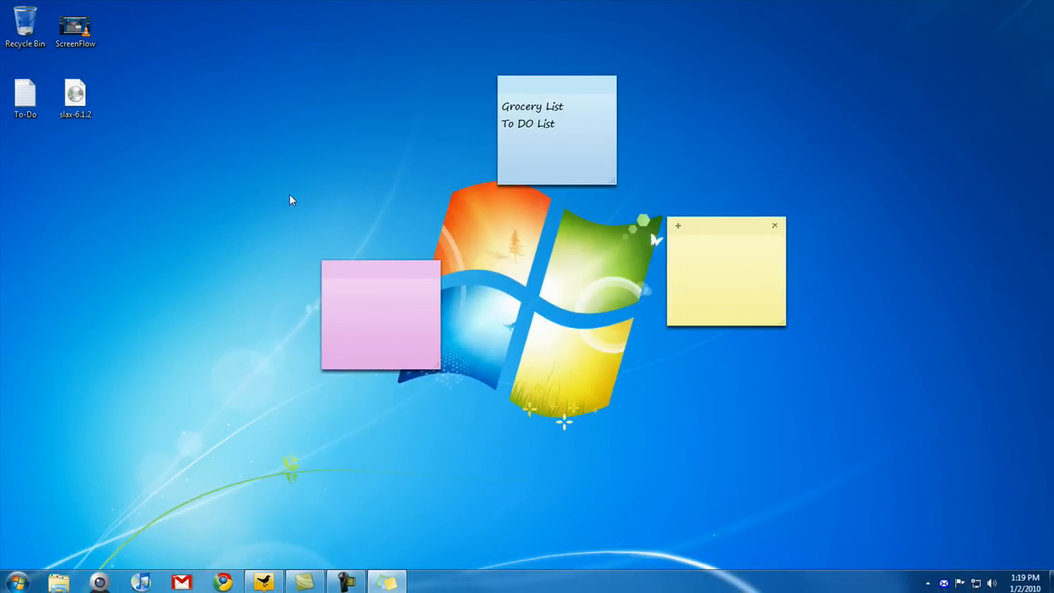
- Search Start for 'sticky' and pin the Sticky Notes program to the taskbar
{"action": "left_click", "coordinate": [15, 582]}
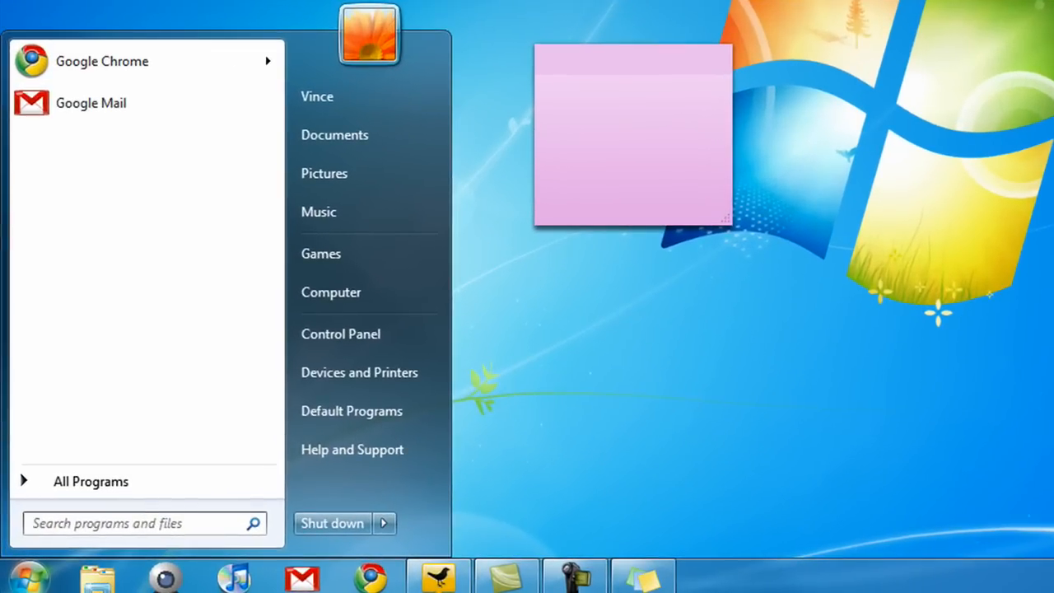
{"action": "type", "text": "sticky"}
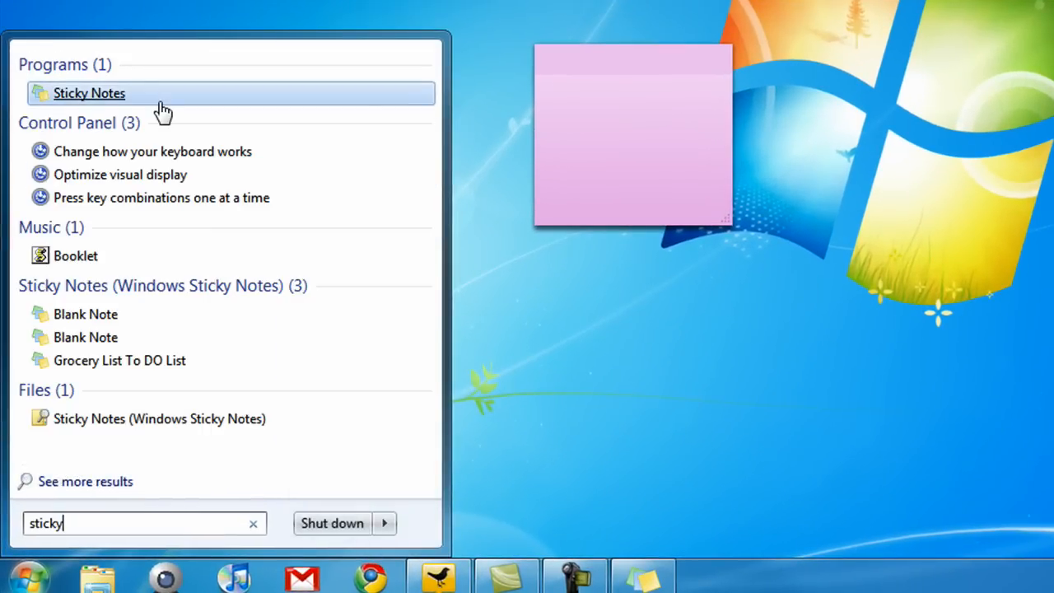
{"action": "right_click", "coordinate": [89, 92]}
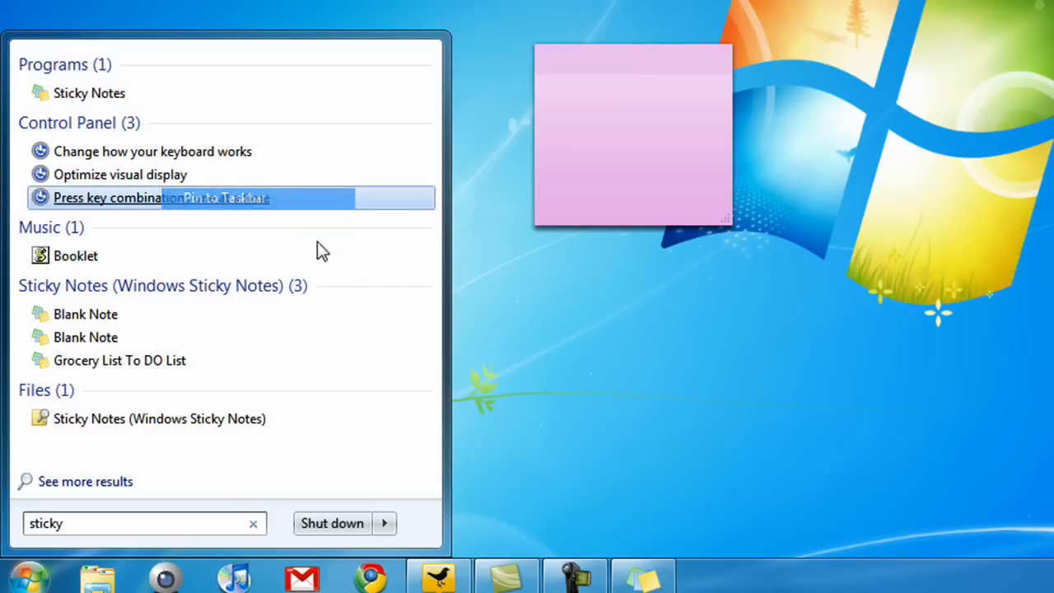
{"action": "left_click", "coordinate": [717, 517]}
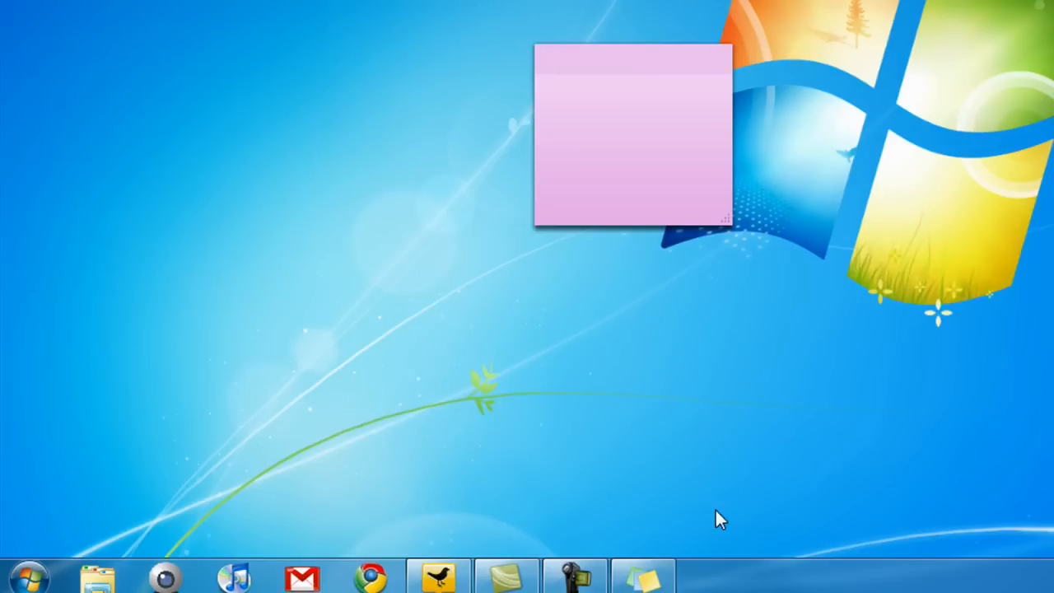